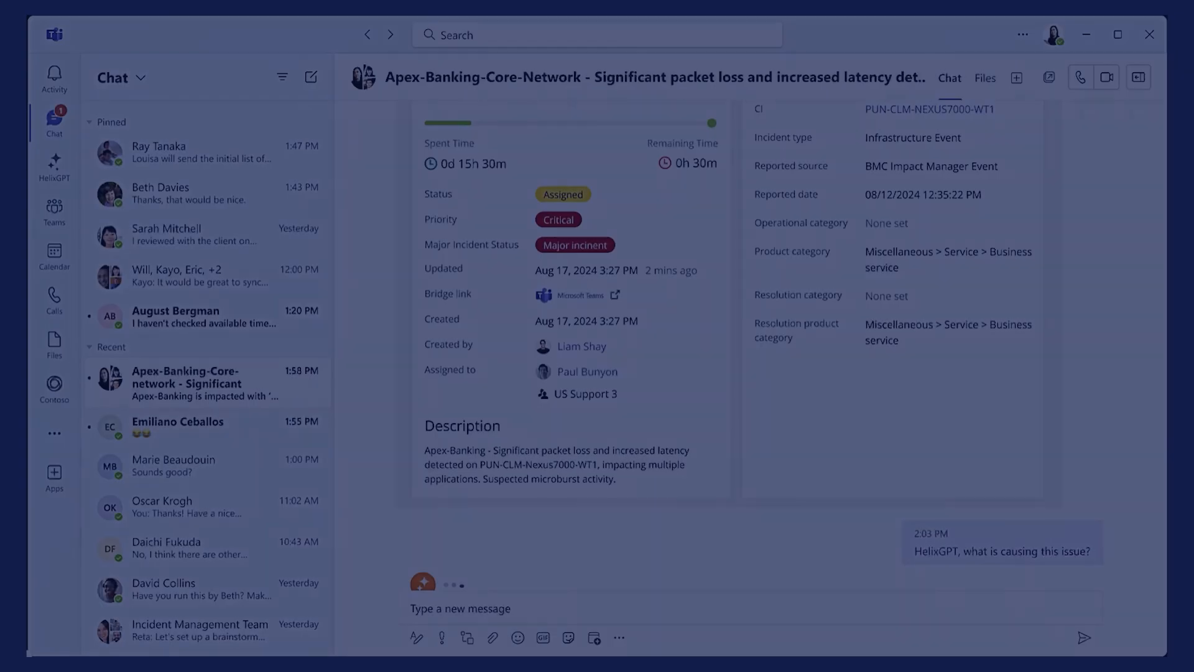
type("@Hel")
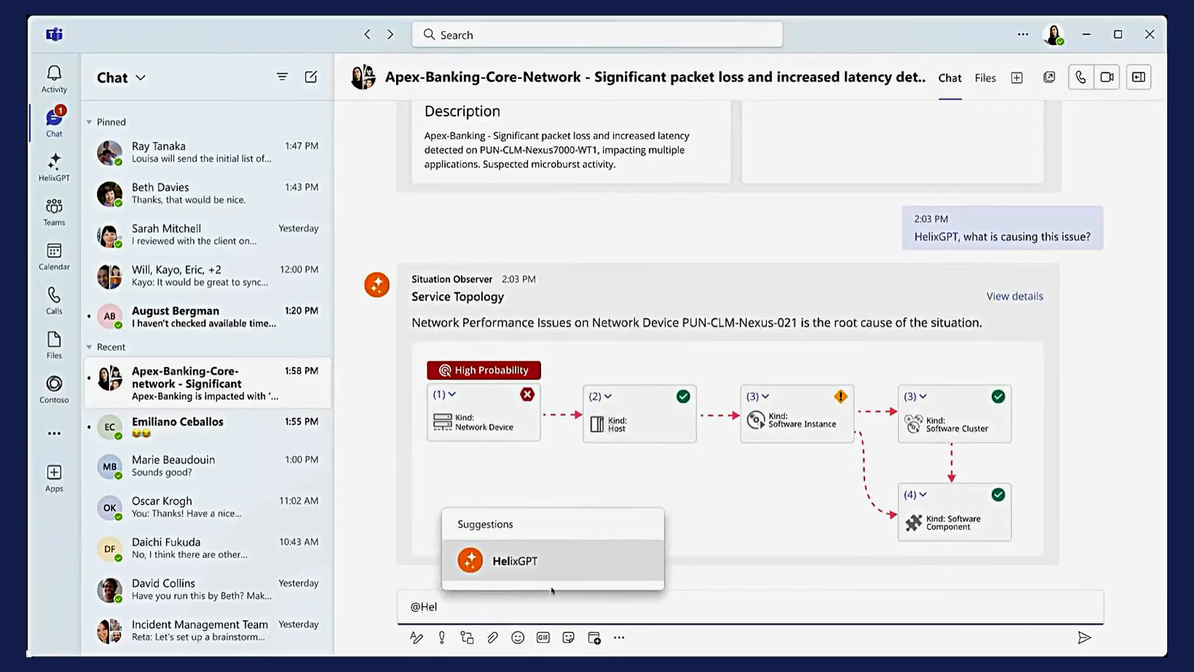